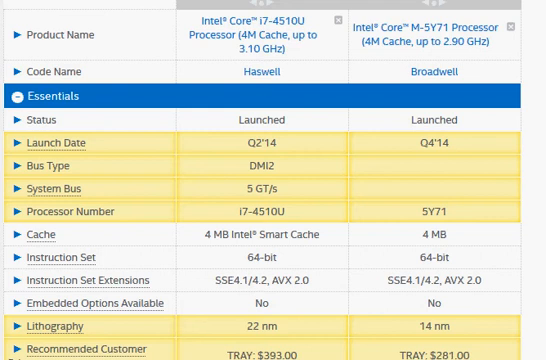
mouse_move(323, 182)
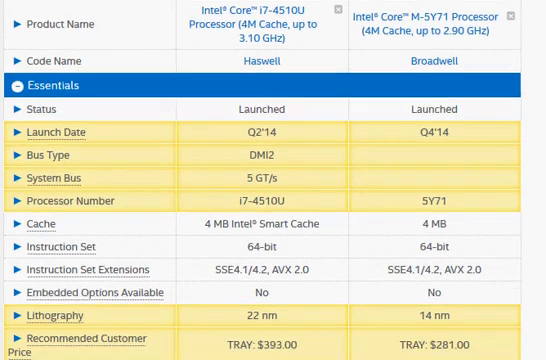
Step: Scroll down the i7-4510U vs Core M-5Y71 comparison into Memory Specifications
scroll("down", 3)
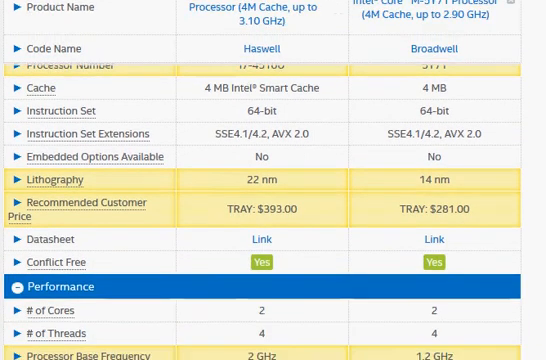
scroll("down", 3)
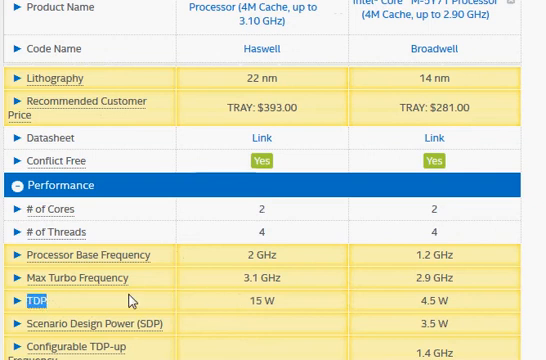
mouse_move(253, 299)
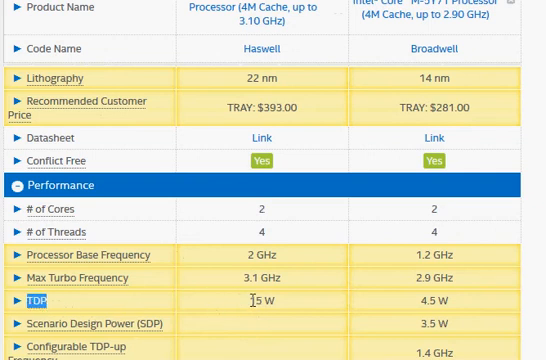
double_click(261, 300)
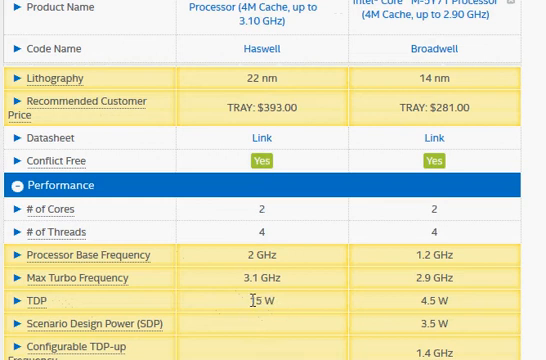
double_click(262, 301)
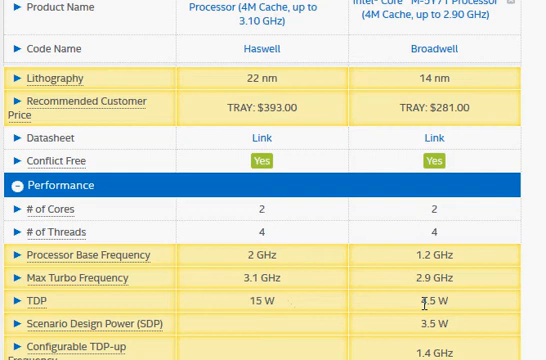
double_click(430, 299)
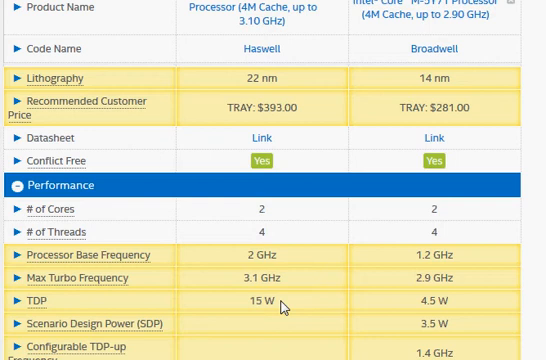
mouse_move(284, 306)
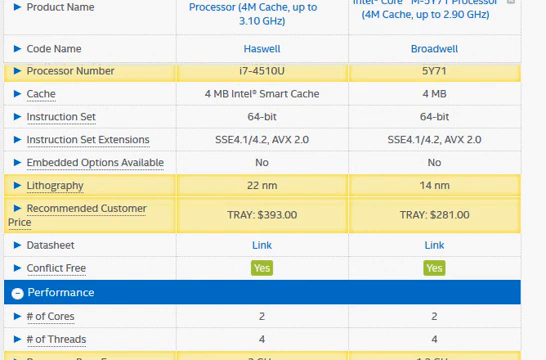
Step: Review the comparison's Graphics Specifications for both processors
scroll("up", 3)
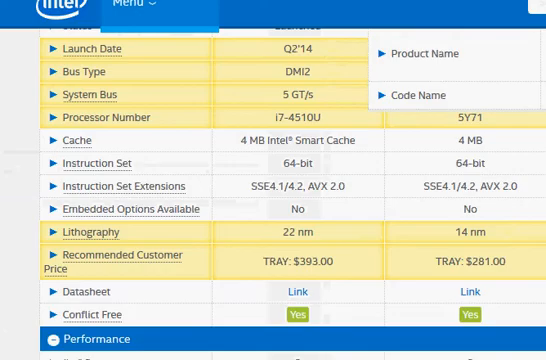
scroll("down", 3)
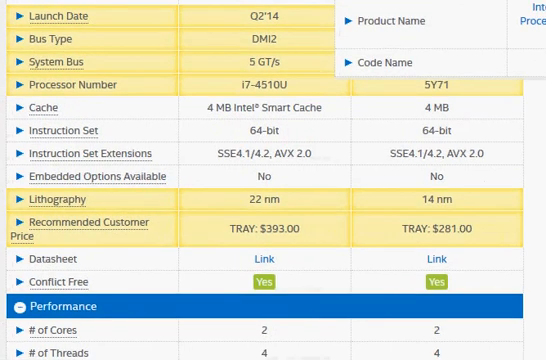
scroll("up", 3)
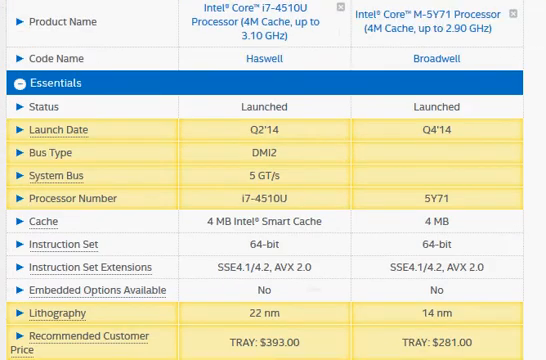
scroll("down", 3)
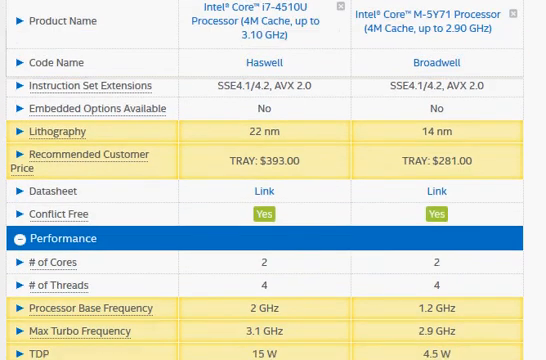
scroll("down", 3)
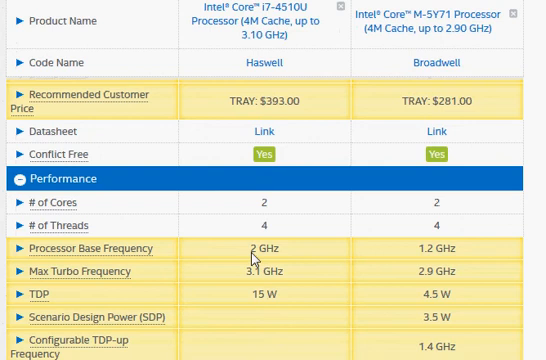
double_click(254, 248)
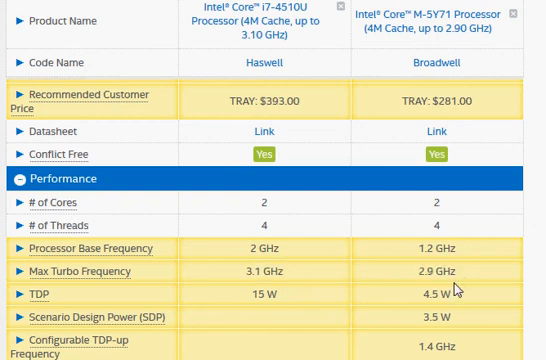
mouse_move(242, 254)
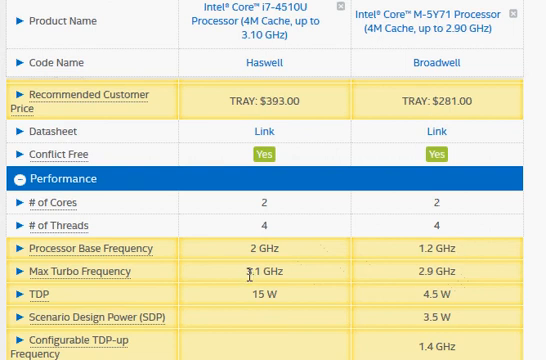
mouse_move(418, 281)
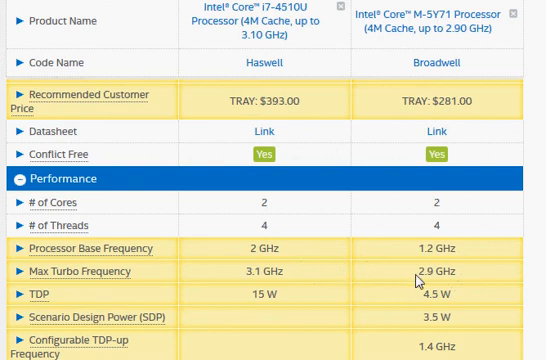
mouse_move(360, 280)
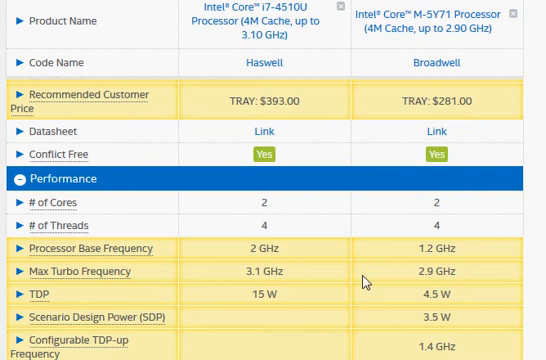
double_click(261, 272)
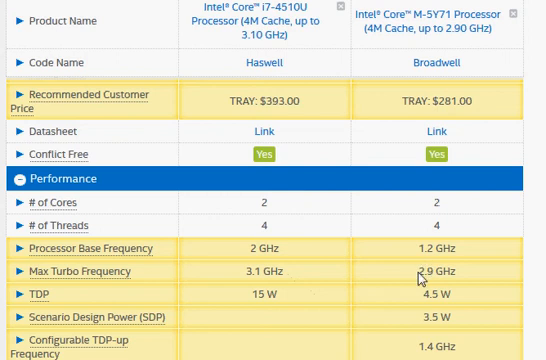
mouse_move(419, 279)
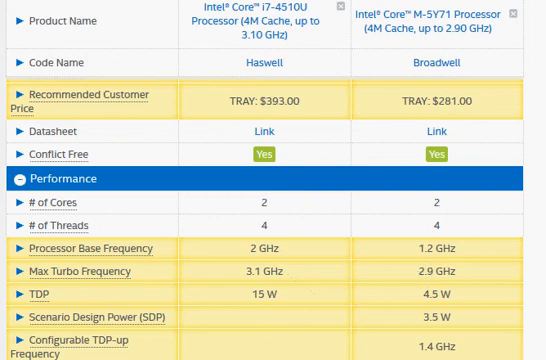
mouse_move(518, 78)
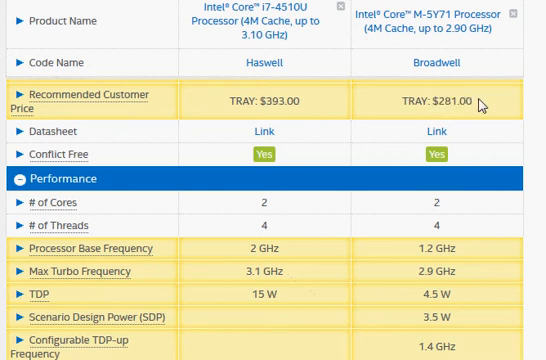
mouse_move(480, 104)
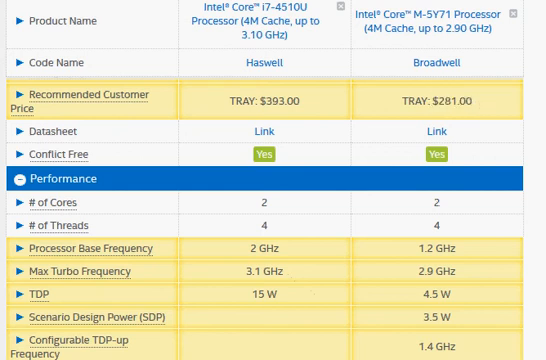
mouse_move(318, 108)
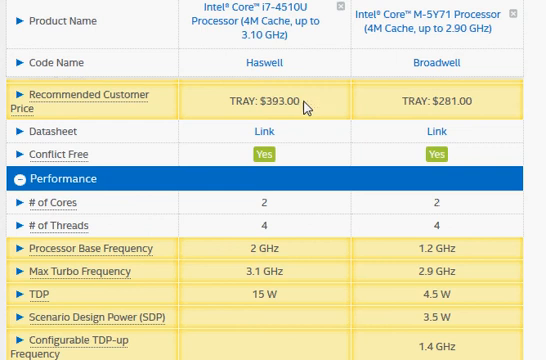
double_click(292, 102)
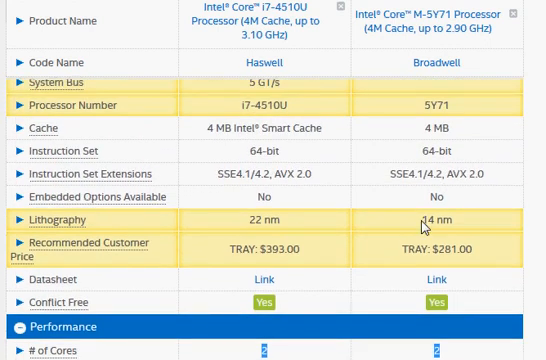
Step: Bring up the PassMark page for the i7-4510U, showing an average CPU Mark of 3939
double_click(436, 219)
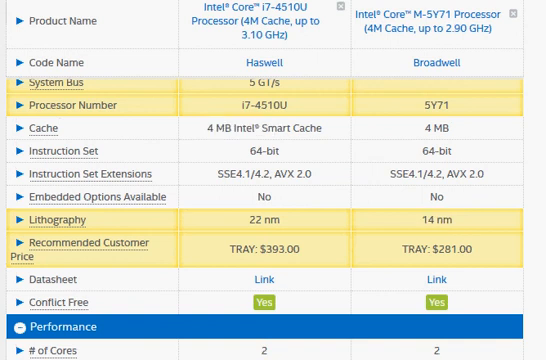
scroll("down", 3)
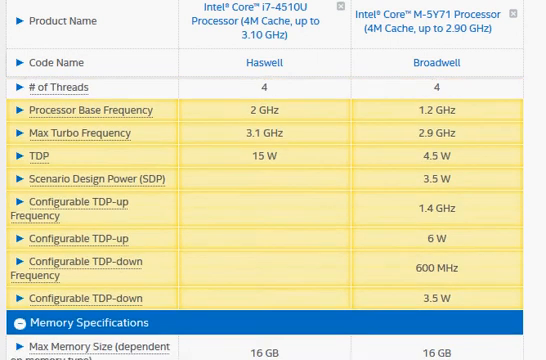
scroll("down", 3)
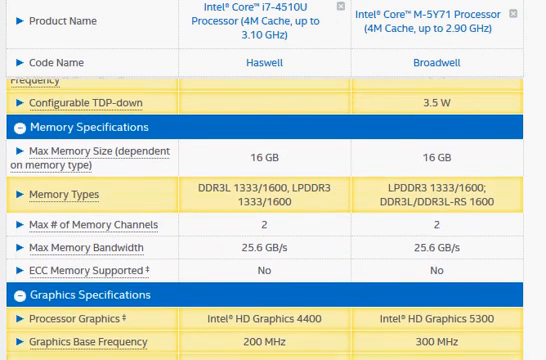
scroll("down", 3)
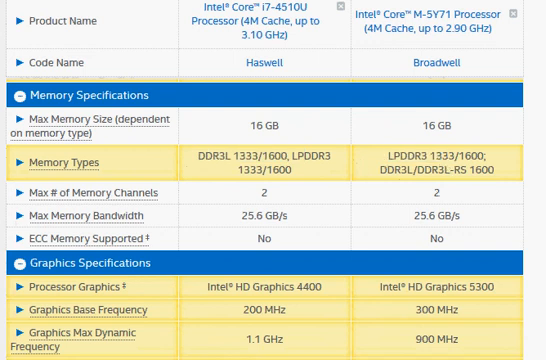
scroll("down", 3)
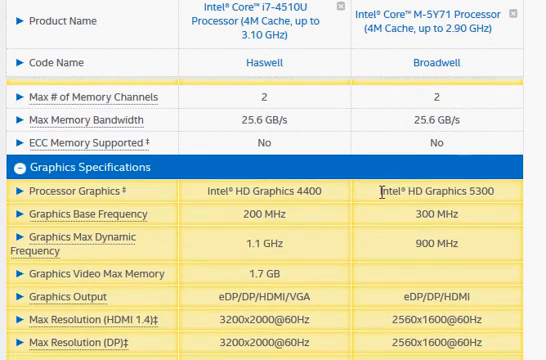
double_click(300, 190)
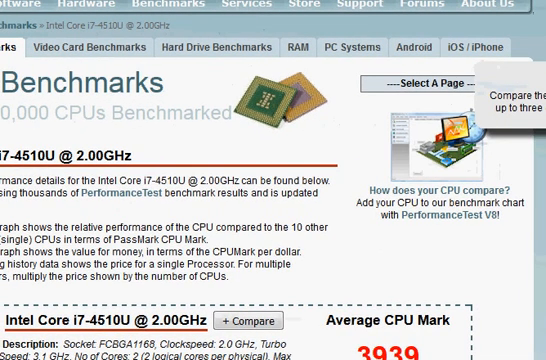
Step: Scroll the Core M-5Y71 PassMark page down to its 3121 average CPU Mark
scroll("down", 3)
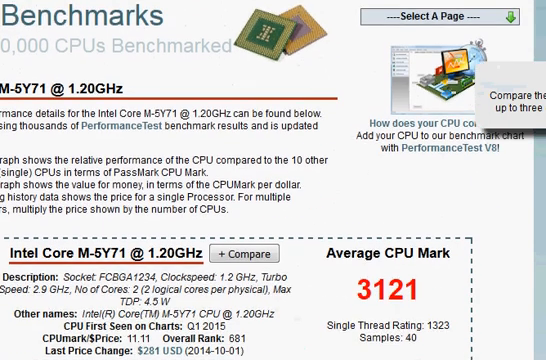
scroll("down", 3)
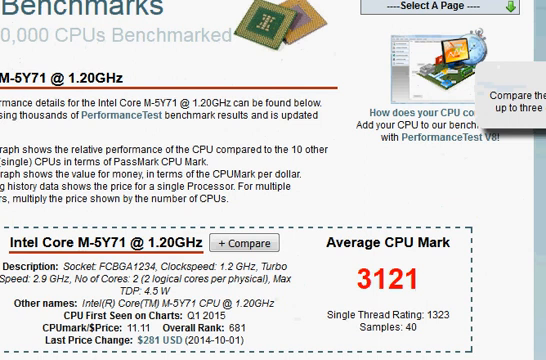